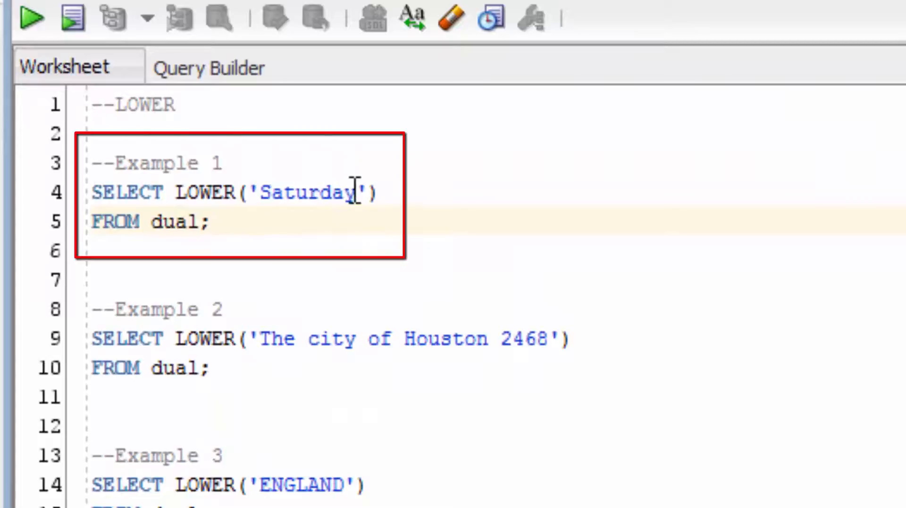
mouse_move(488, 339)
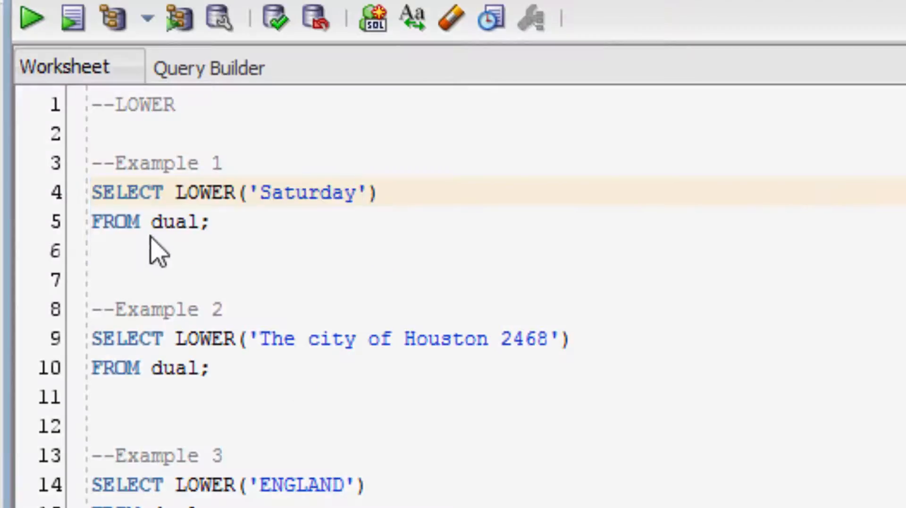
Step: Run Example 2 so Query Result shows 'the city of houston 2468' in lowercase
click(32, 19)
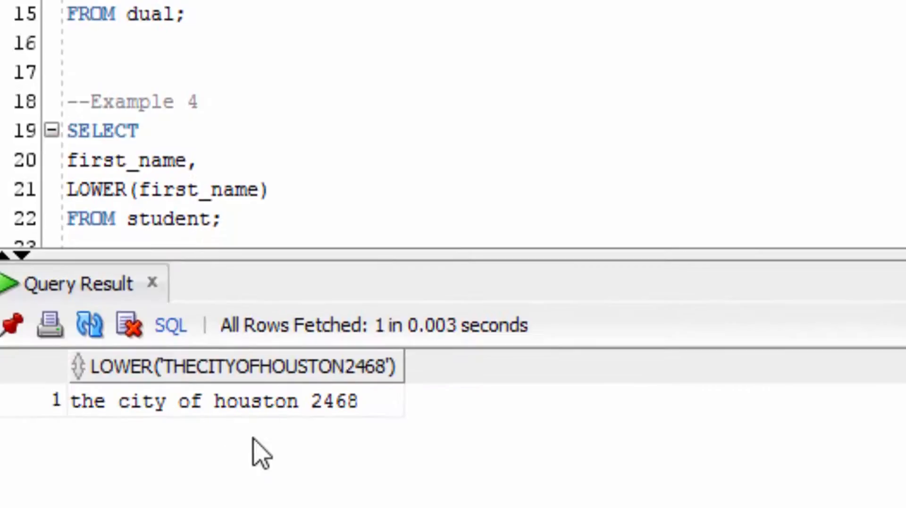
mouse_move(367, 333)
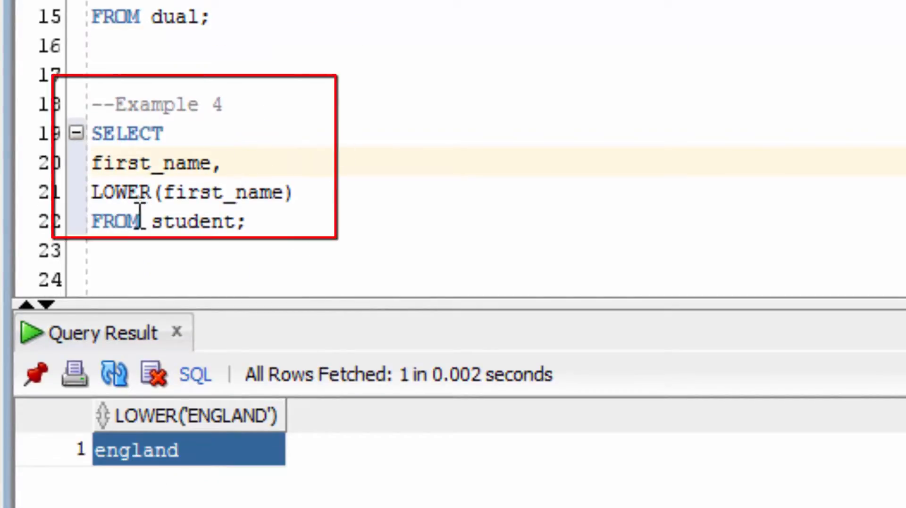
Step: Select the 'student' table name in Example 4 after england is returned
double_click(193, 220)
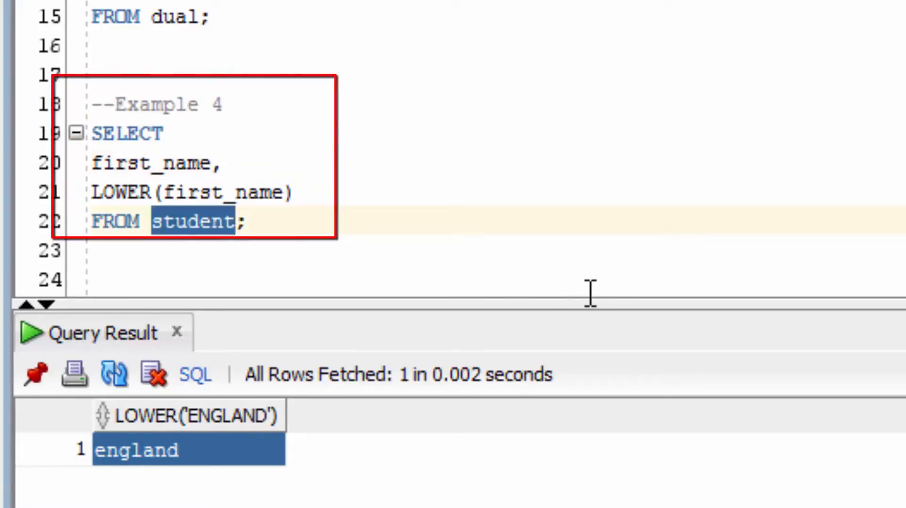